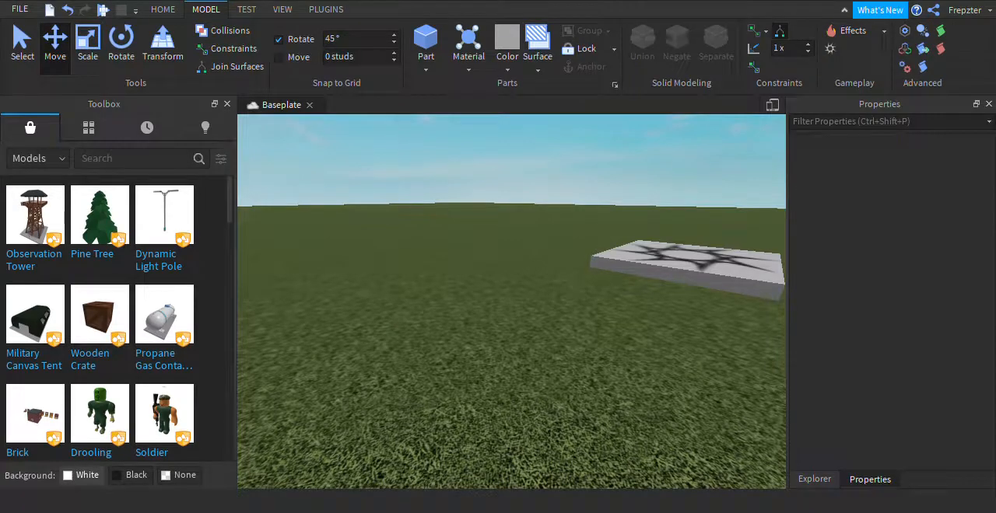
Insert a new Cylinder part into the workspace from the Part dropdown
{"action": "left_click", "coordinate": [813, 479]}
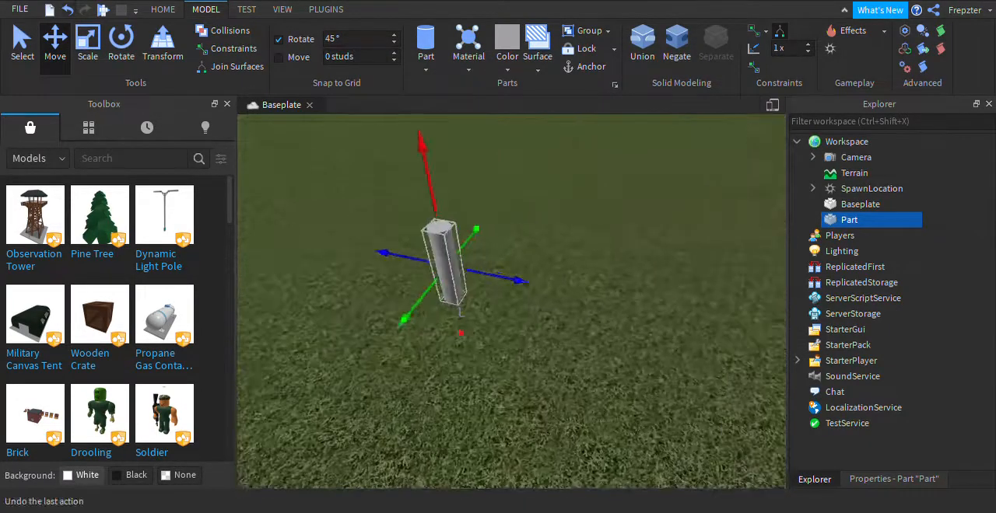
Filter Properties for Size and resize the cylinder to 3 tall by 15 wide, a flat grey disc
{"action": "left_click", "coordinate": [87, 39]}
{"action": "type", "text": "size"}
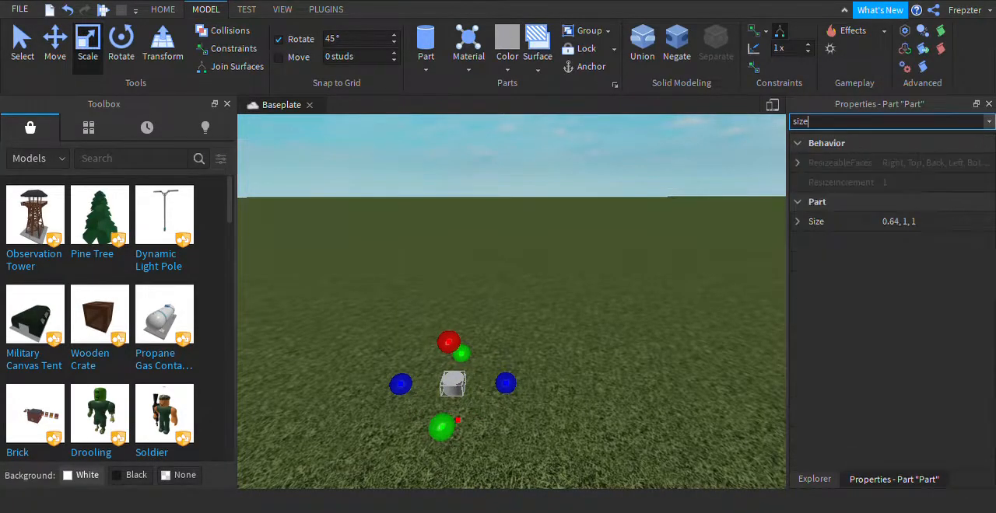
{"action": "left_click", "coordinate": [933, 222]}
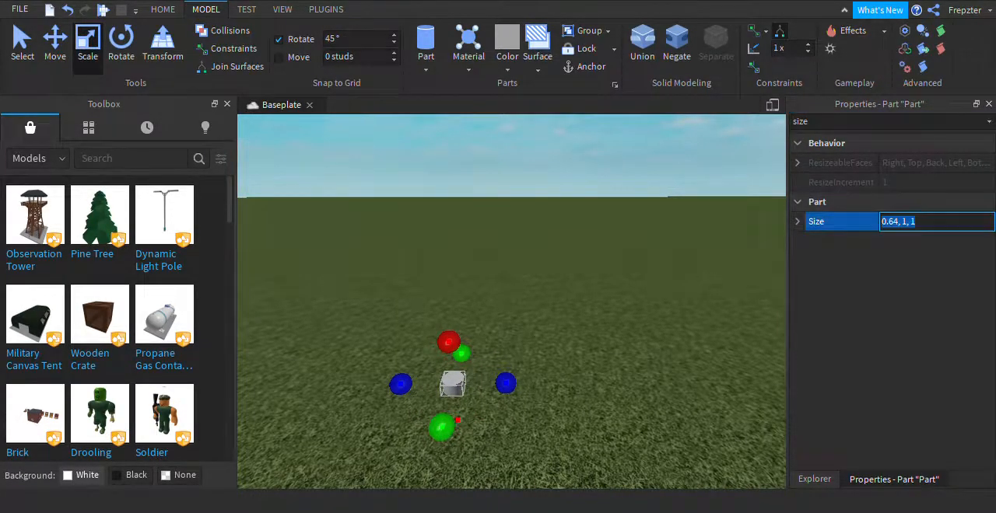
{"action": "type", "text": "15"}
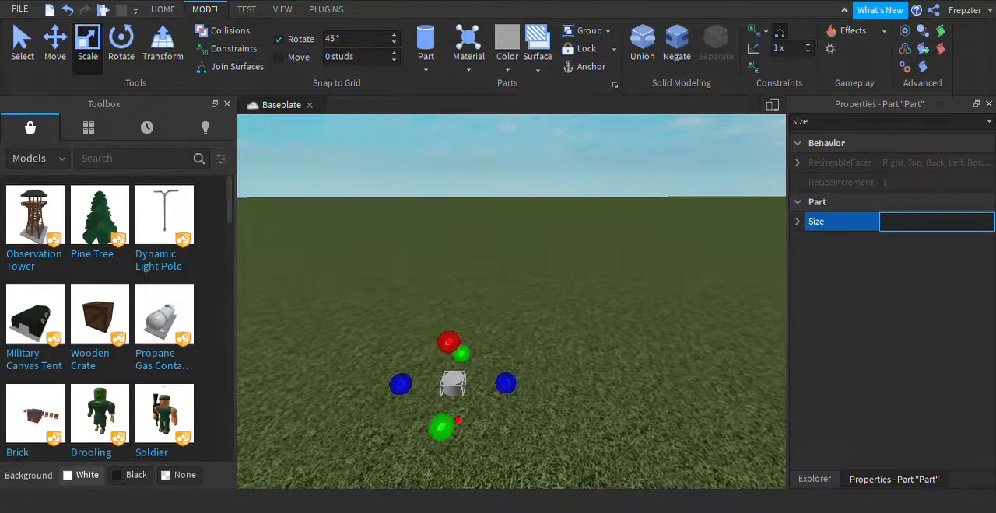
{"action": "type", "text": "3."}
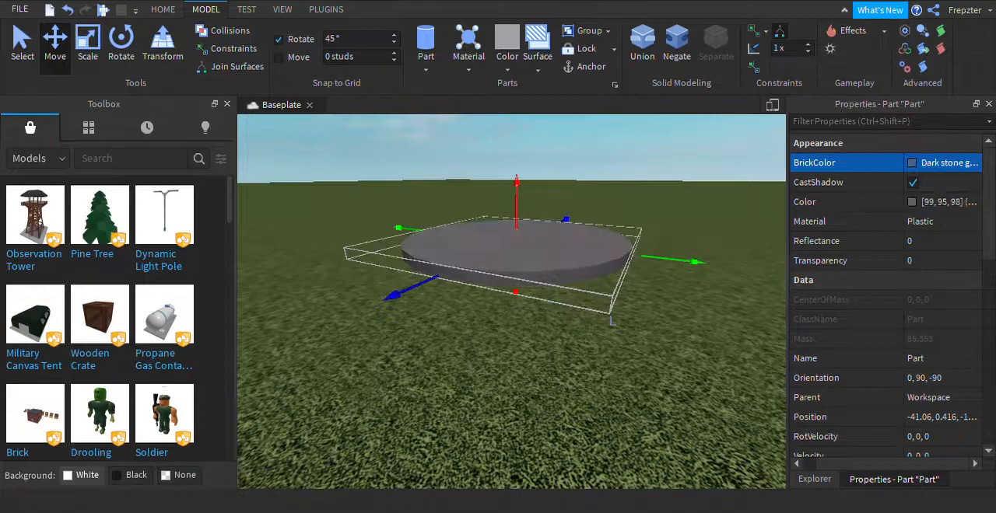
Duplicate the disc into a thinner, wider blue rim beneath it and select both discs together
{"action": "left_click", "coordinate": [87, 40]}
{"action": "type", "text": "siz"}
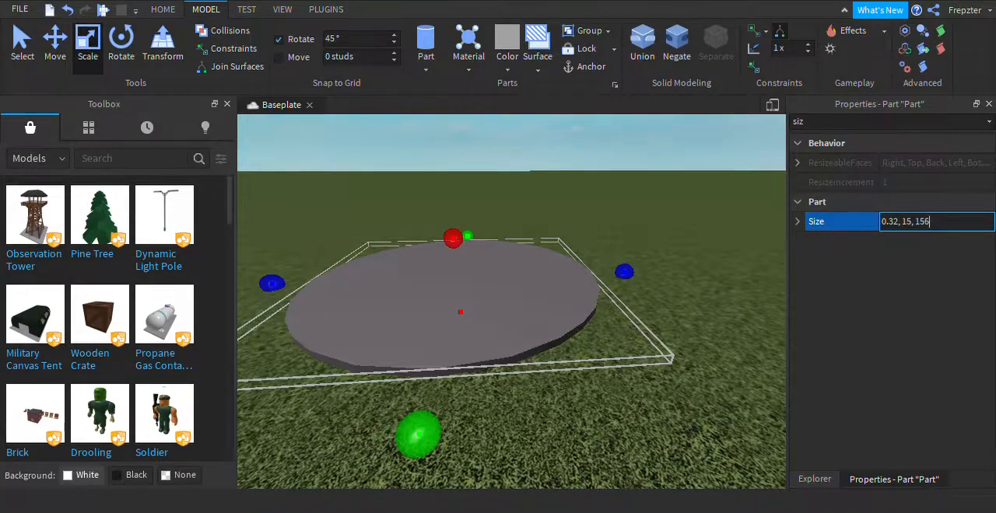
{"action": "key", "text": "Backspace"}
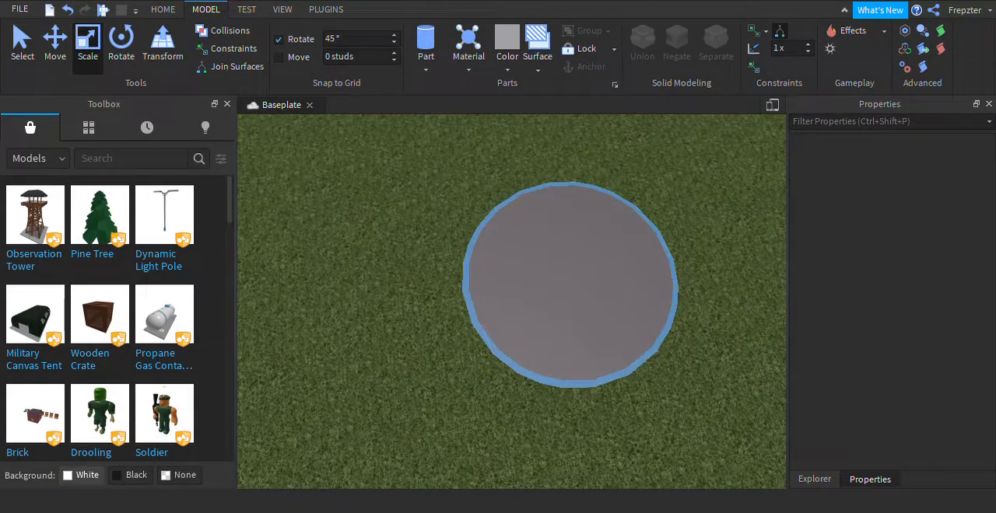
{"action": "left_click", "coordinate": [591, 278]}
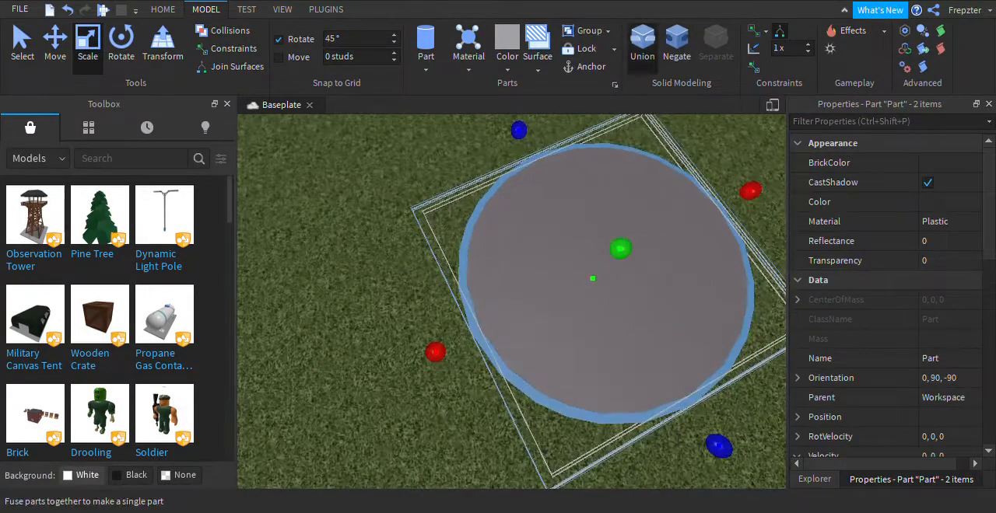
Union the grey disc and blue rim into one part and show the Explorer hierarchy
{"action": "left_click", "coordinate": [642, 43]}
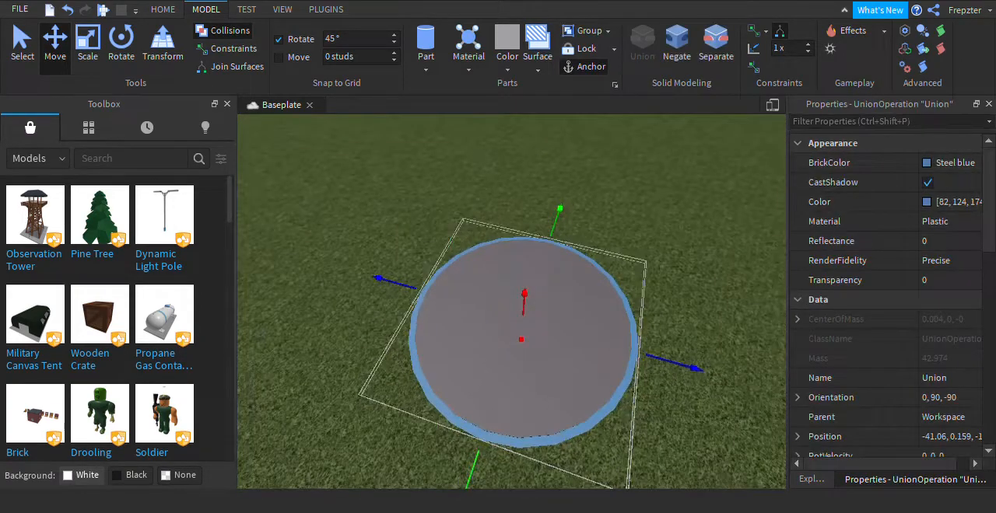
{"action": "left_click", "coordinate": [811, 479]}
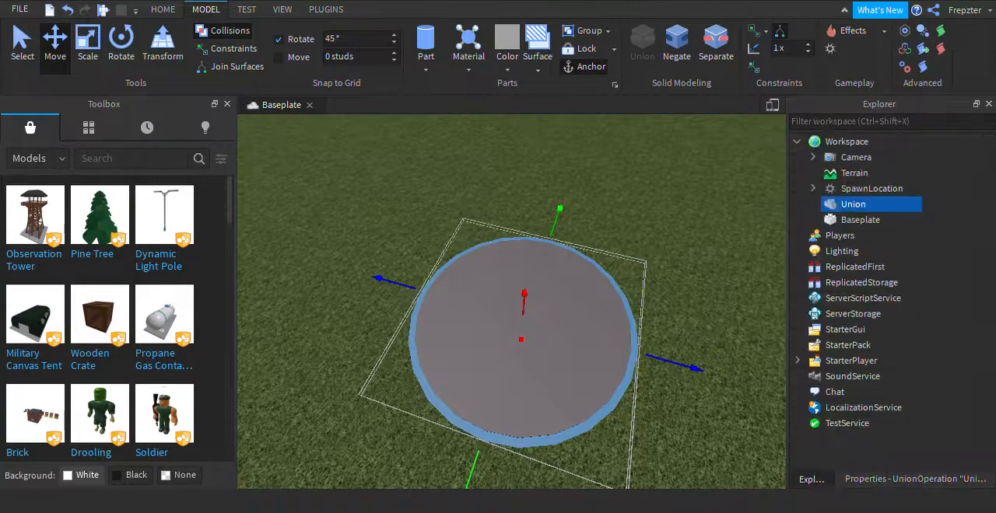
Rename the union to Trampoline and set its Velocity Y to 300
{"action": "double_click", "coordinate": [853, 203]}
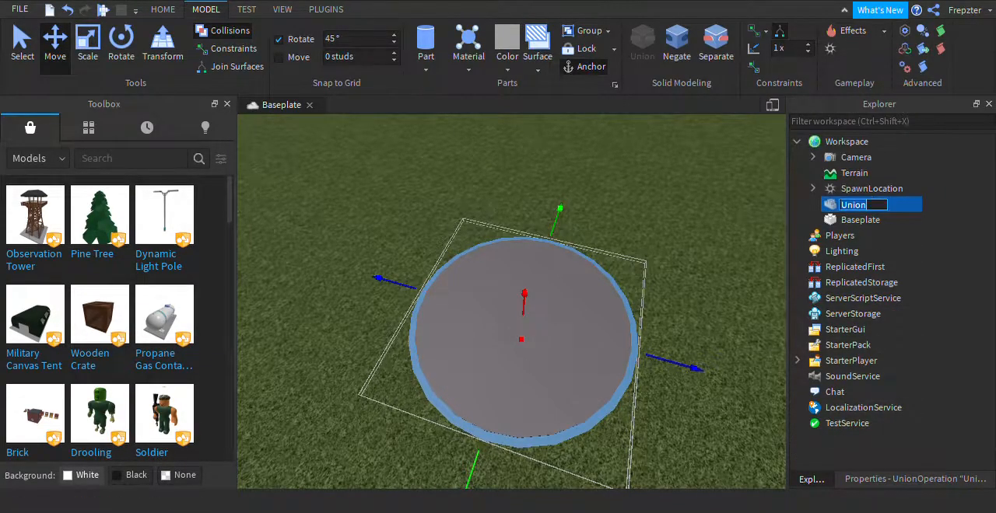
{"action": "type", "text": "Trampoli"}
{"action": "type", "text": "ve"}
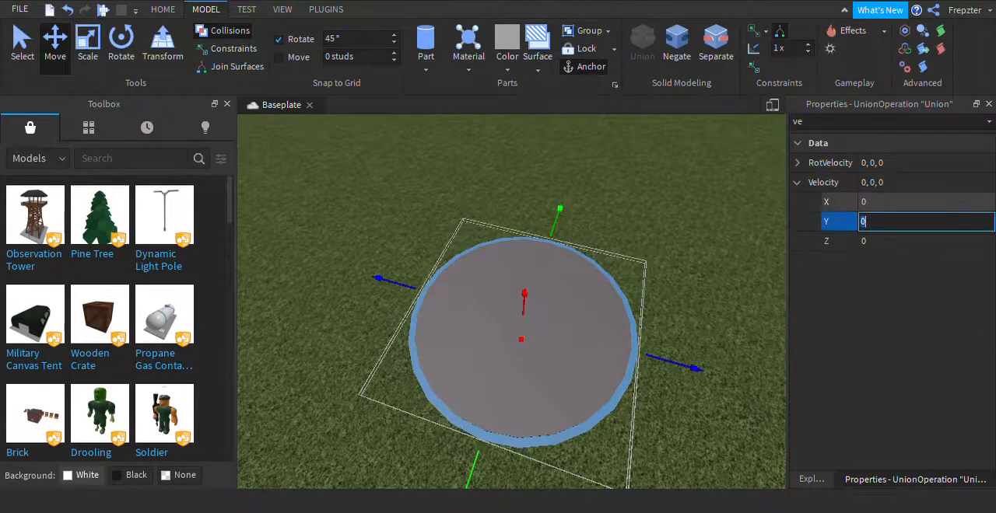
{"action": "type", "text": "100"}
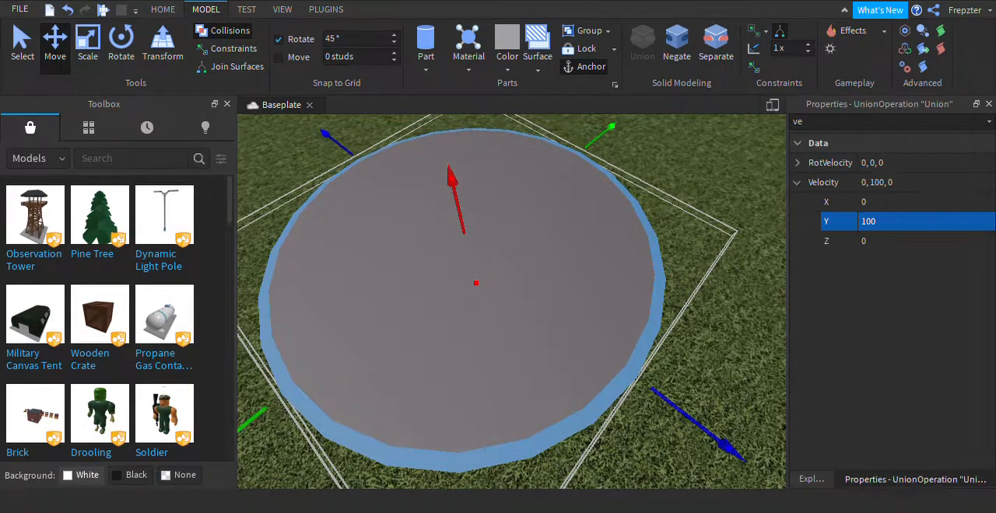
{"action": "type", "text": "300"}
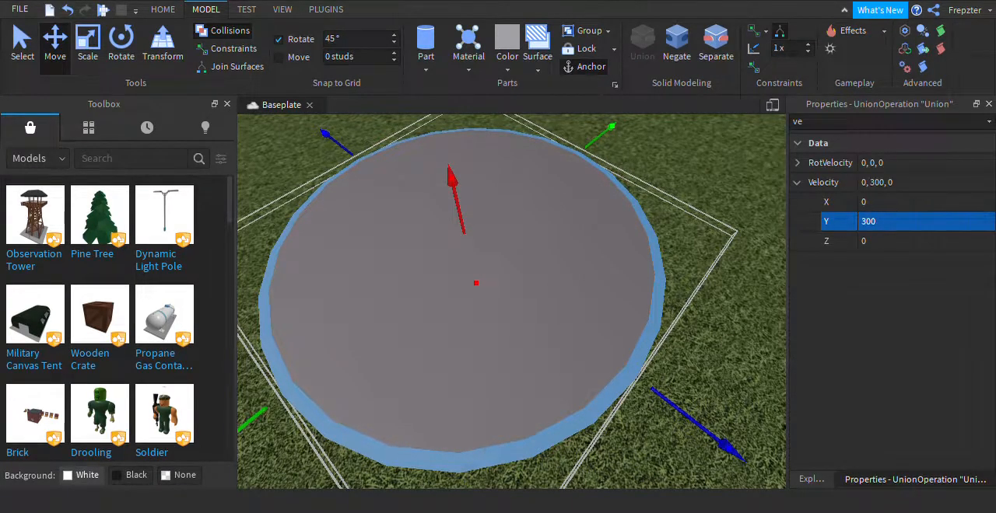
Insert a Script under the Trampoline union and start it with script.Parent
{"action": "left_click", "coordinate": [811, 479]}
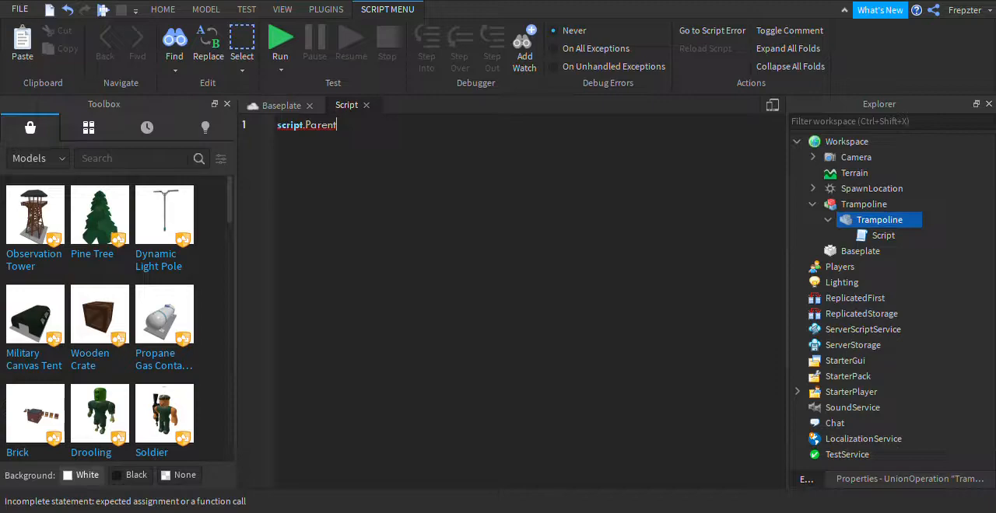
Write script.Parent.Velocity = Vector3.new(0,300,0) in the Trampoline script
{"action": "type", "text": ".ve"}
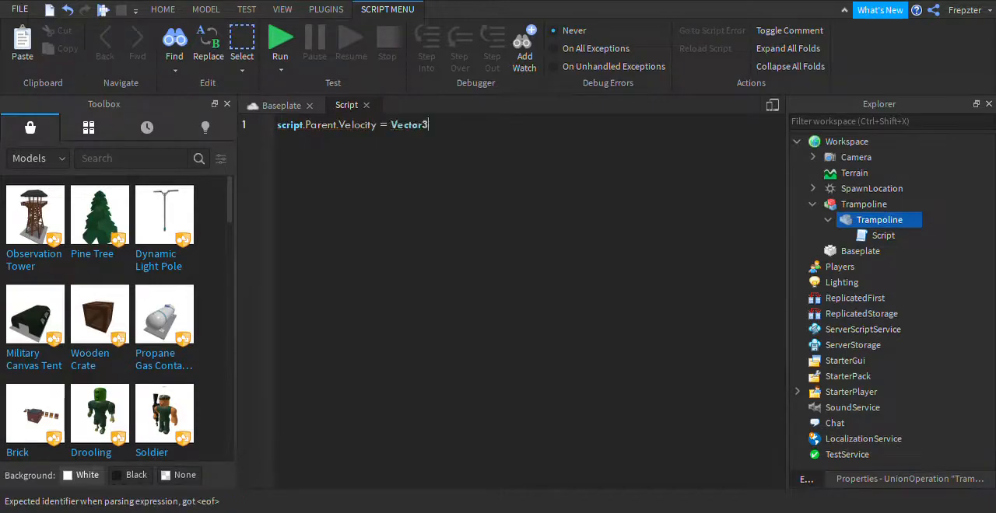
{"action": "type", "text": ".new(0"}
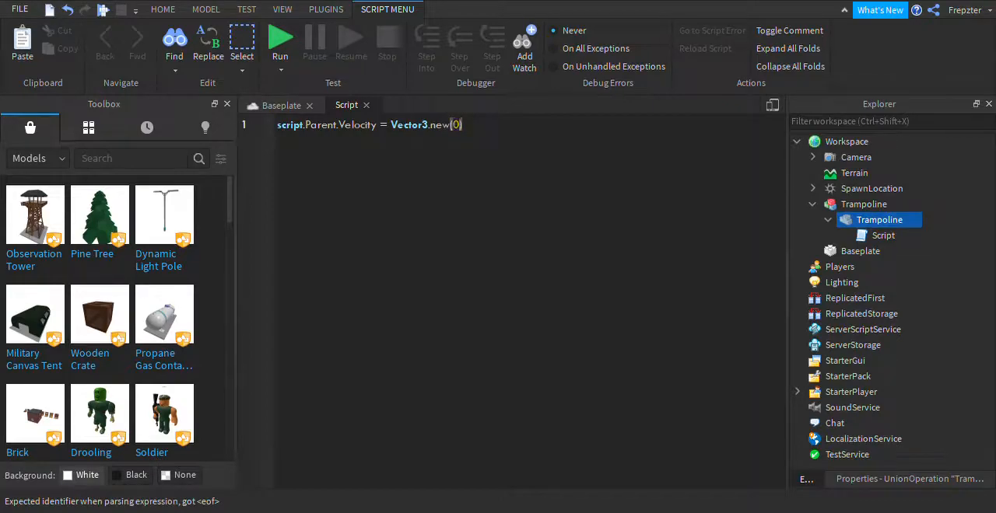
{"action": "type", "text": ",2"}
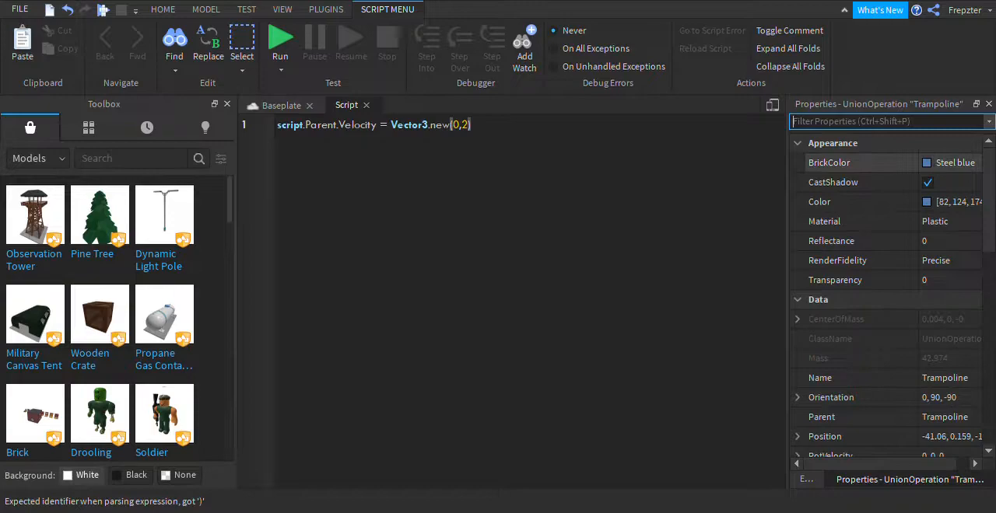
{"action": "type", "text": "ve"}
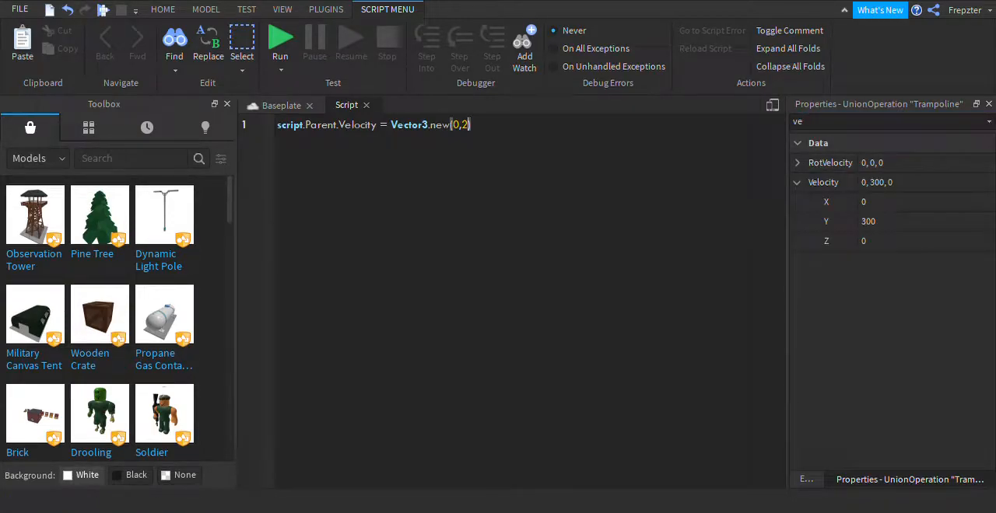
{"action": "type", "text": "00,0"}
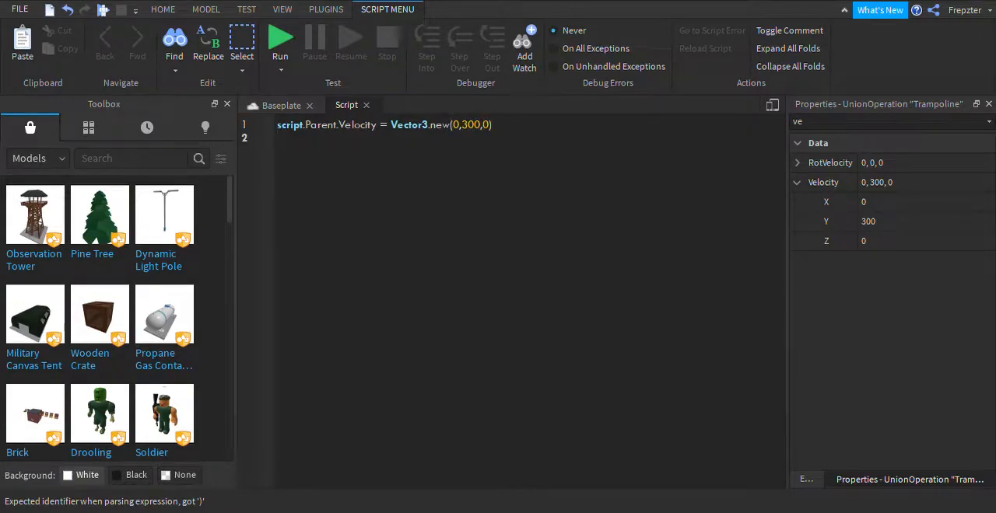
Add an if script.Parent.Velocity == ... then block reusing the assignment line, then return to the Baseplate scene
{"action": "type", "text": "if sc"}
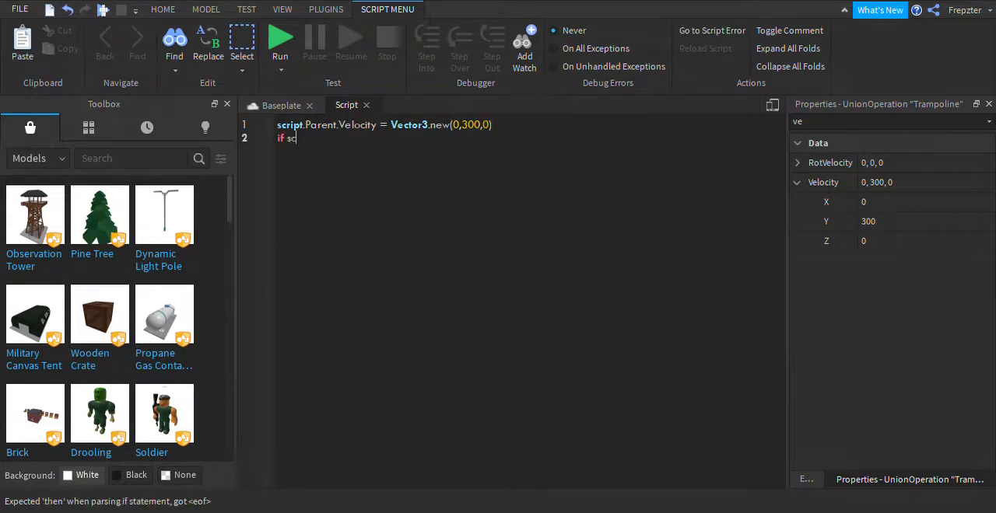
{"action": "type", "text": "cript.p"}
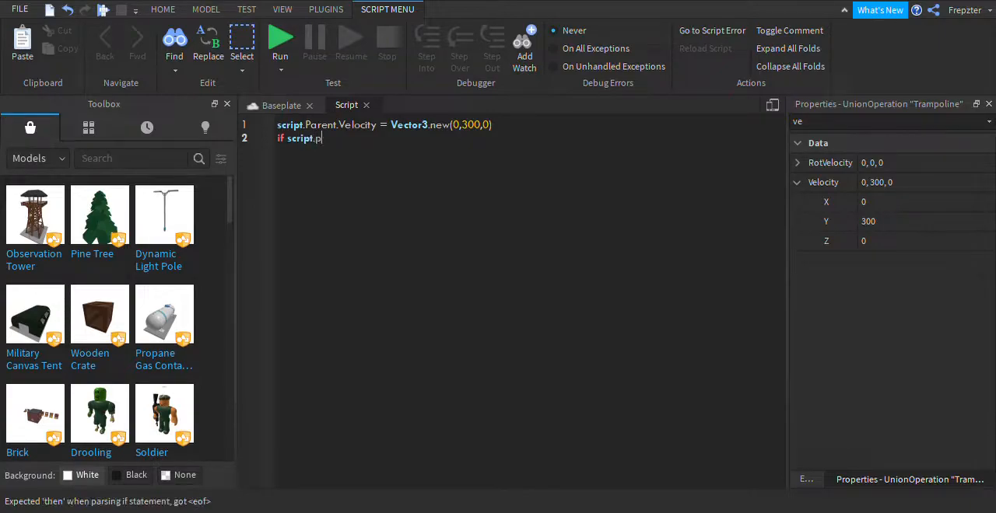
{"action": "type", "text": "arent.Velocity"}
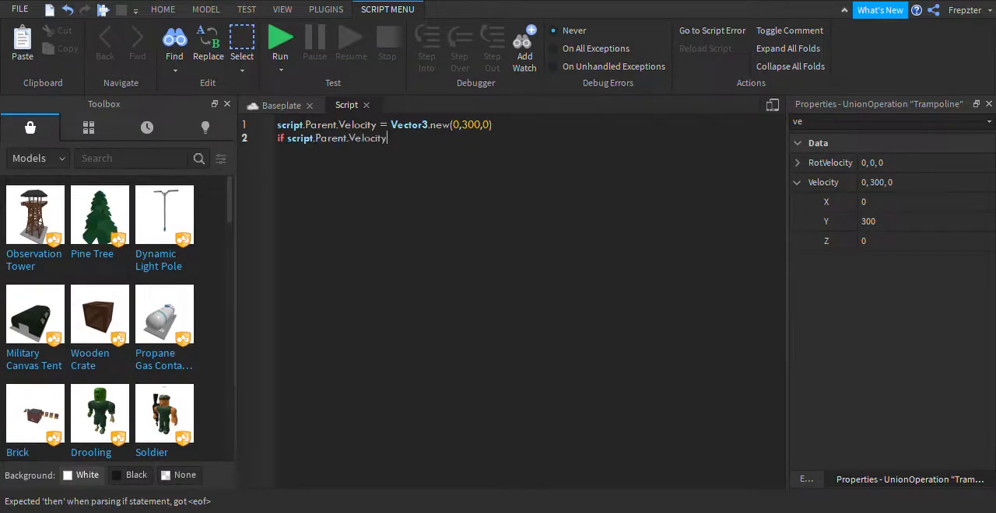
{"action": "type", "text": "not"}
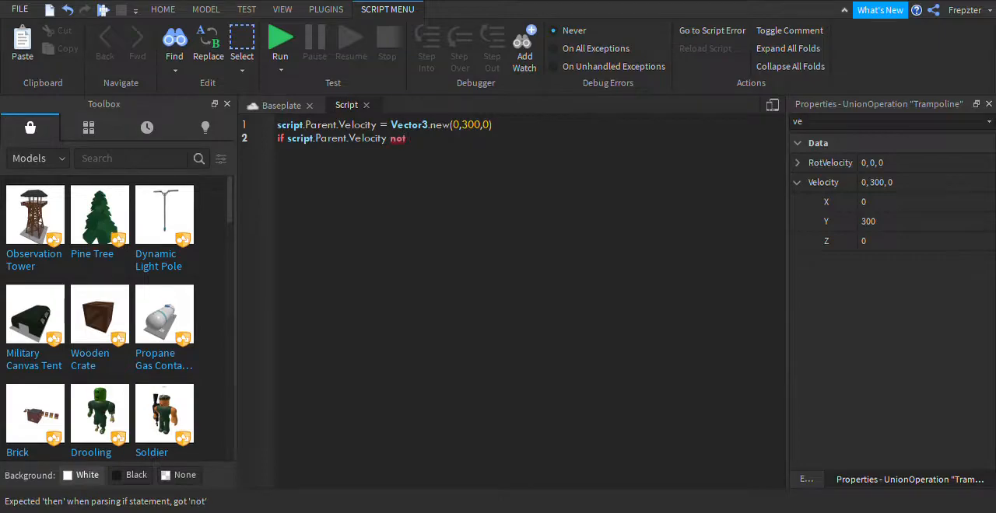
{"action": "key", "text": "BackSpace"}
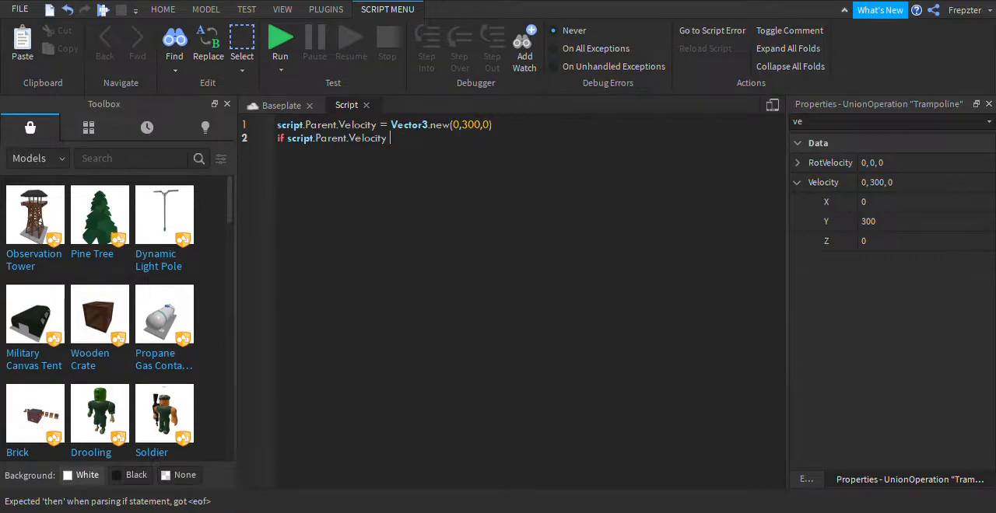
{"action": "type", "text": "== not"}
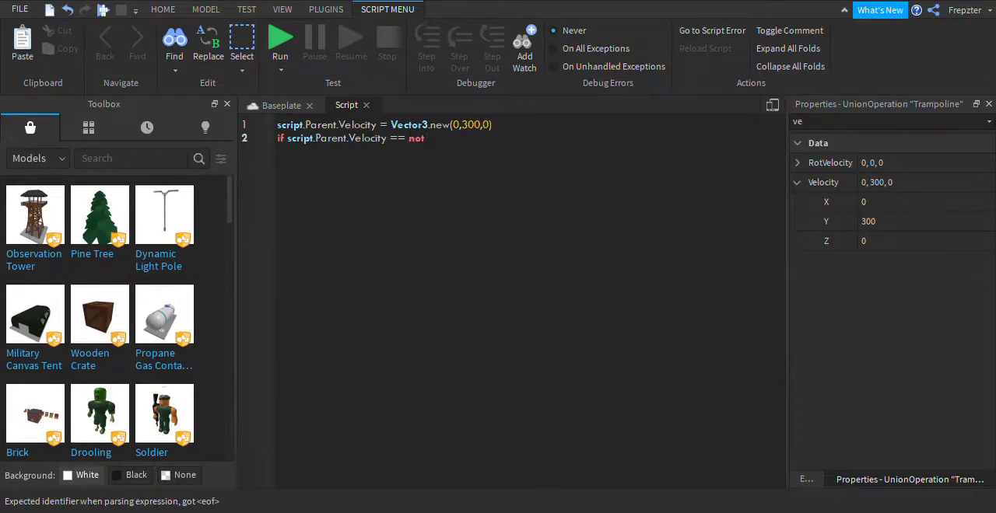
{"action": "triple_click", "coordinate": [381, 125]}
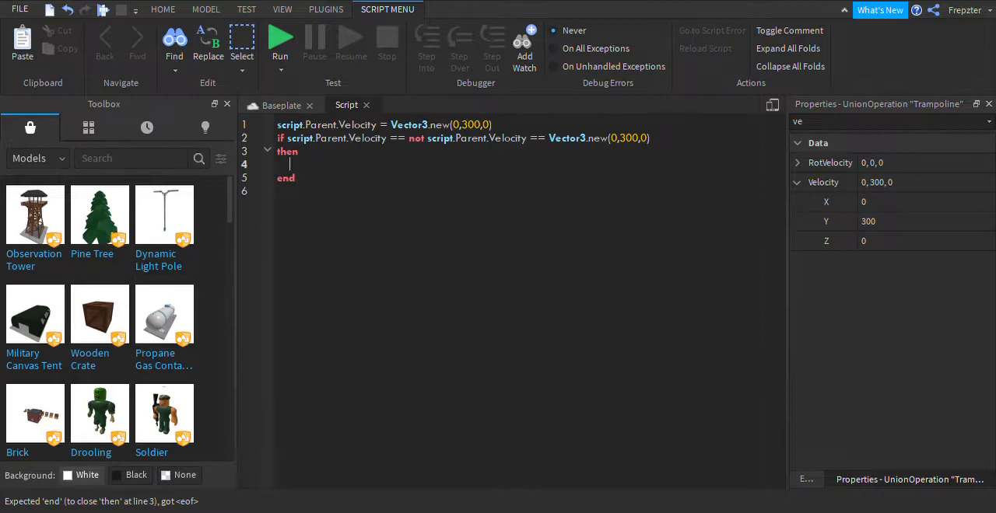
{"action": "left_click", "coordinate": [205, 9]}
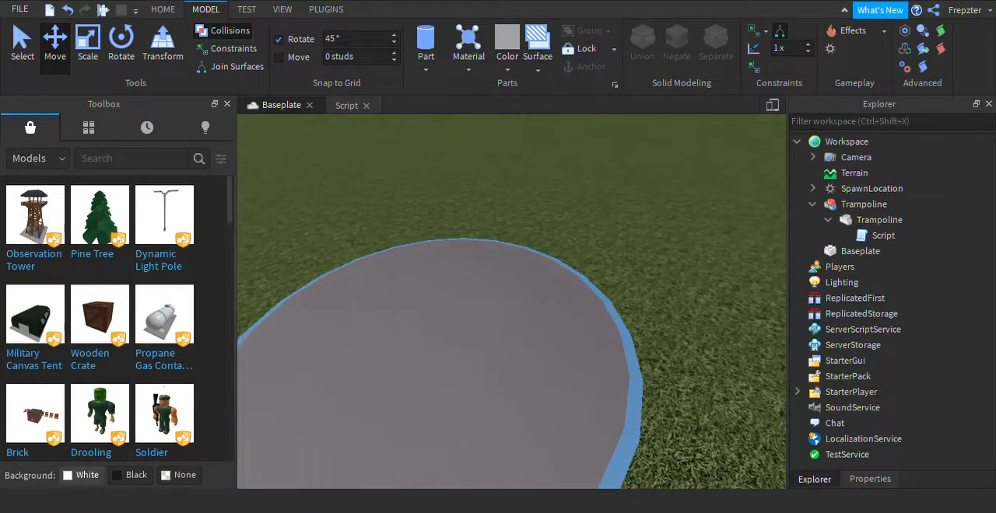
Start a playtest from the TEST tab so the Baseplate game loads
{"action": "left_click", "coordinate": [246, 8]}
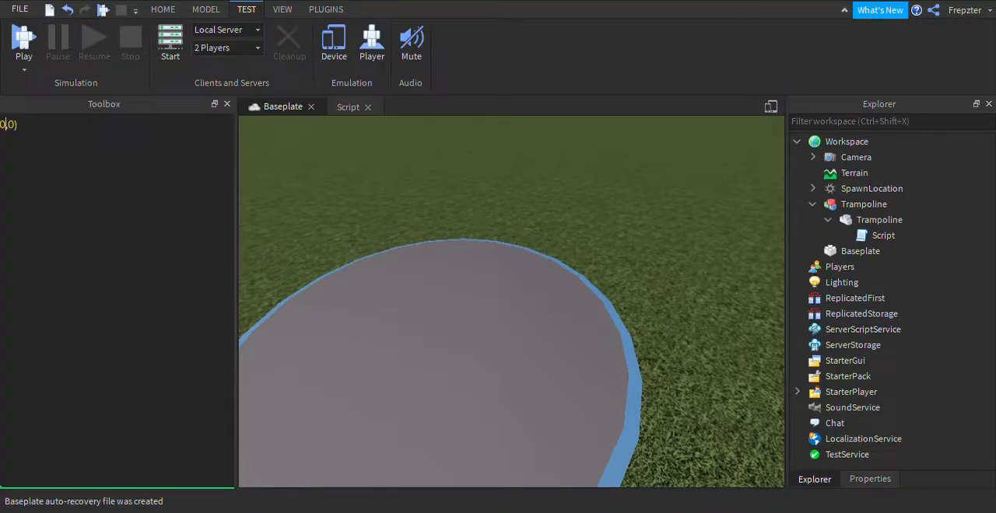
{"action": "left_click", "coordinate": [23, 42]}
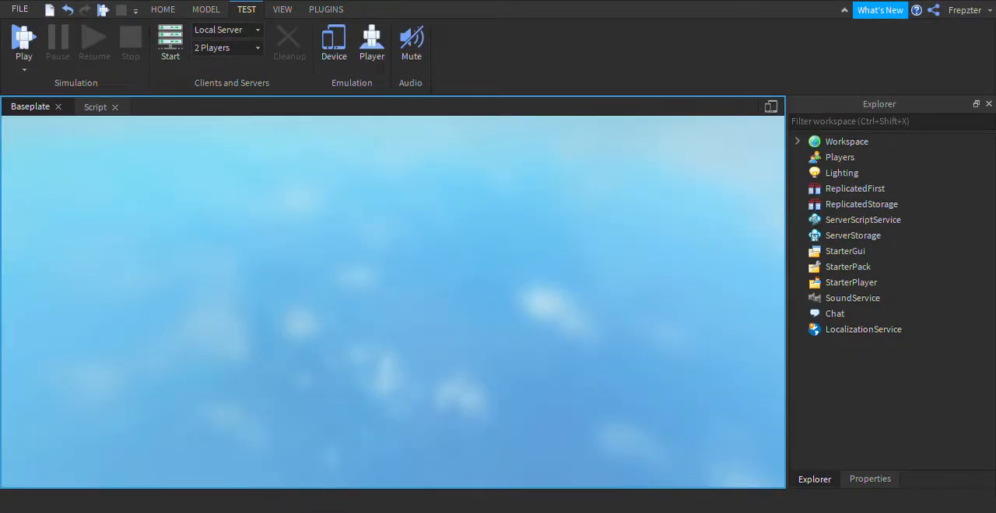
{"action": "left_click", "coordinate": [24, 43]}
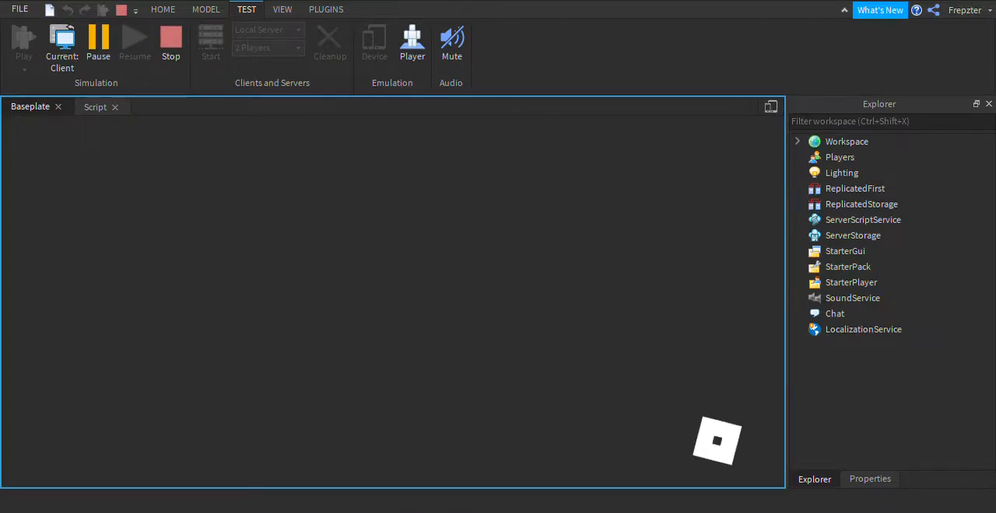
{"action": "left_click", "coordinate": [23, 44]}
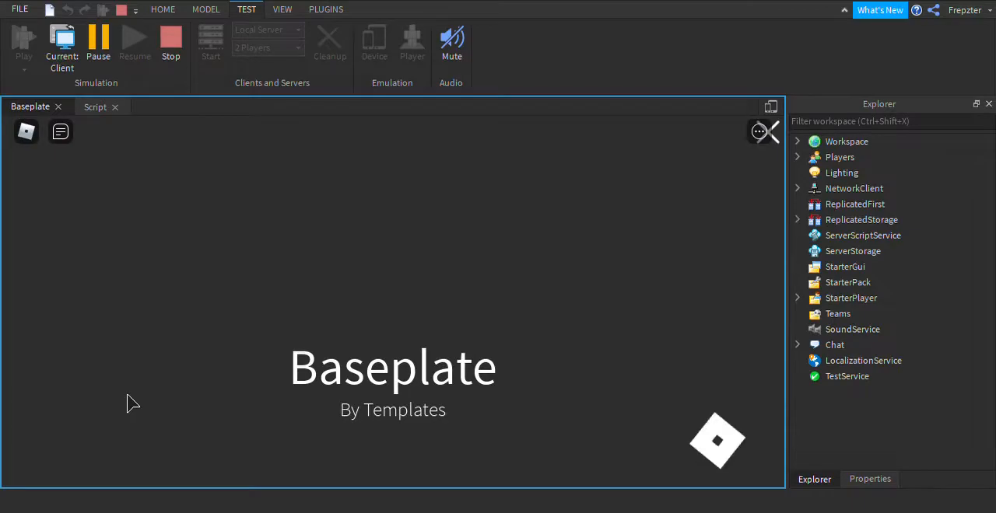